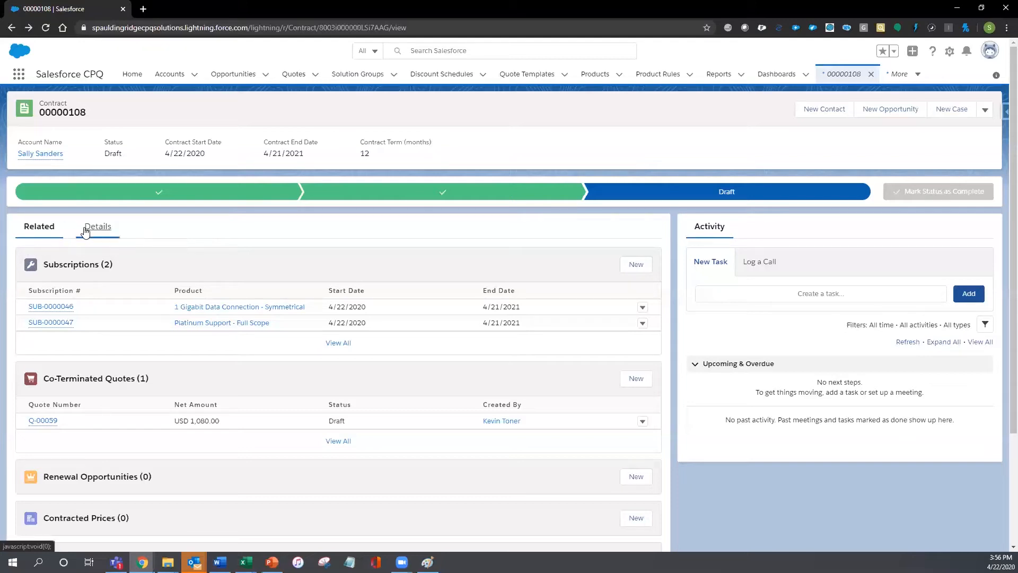
# Show contract 00000108's Details down to the Salesforce CPQ Information section.
pyautogui.click(97, 226)
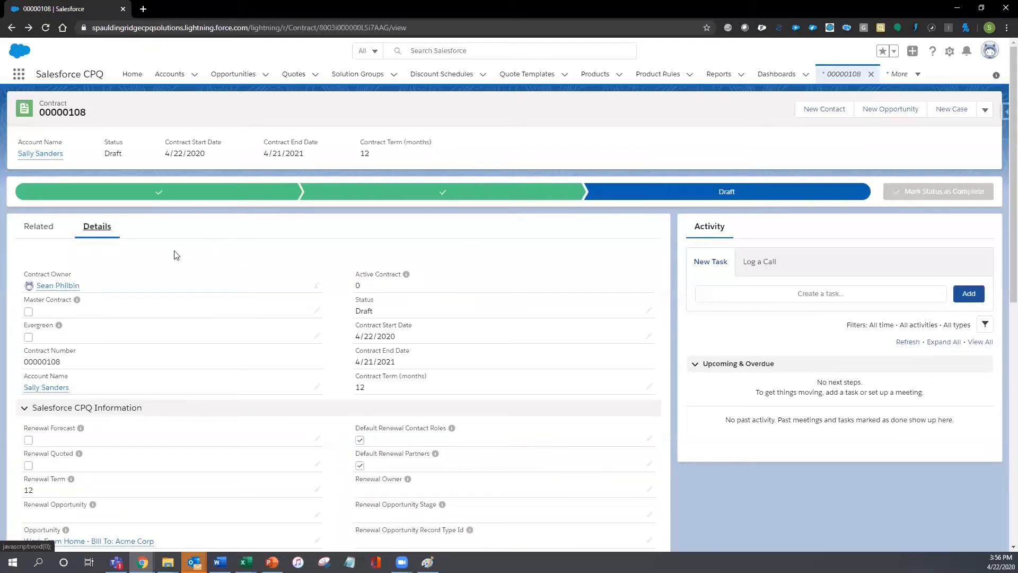
pyautogui.scroll(-3)
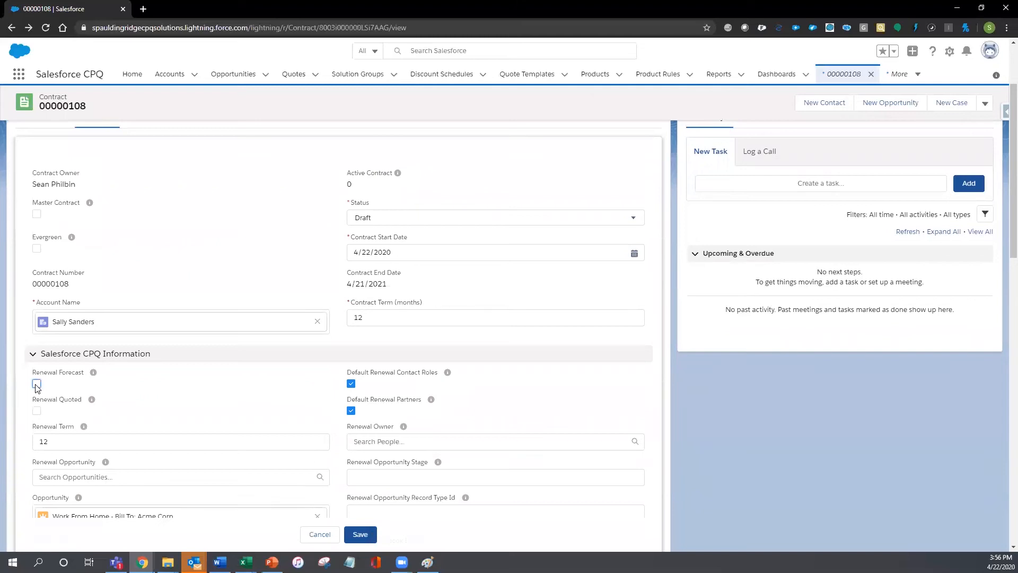
# Check the Renewal Forecast and Renewal Quoted boxes on contract 00000108.
pyautogui.click(36, 384)
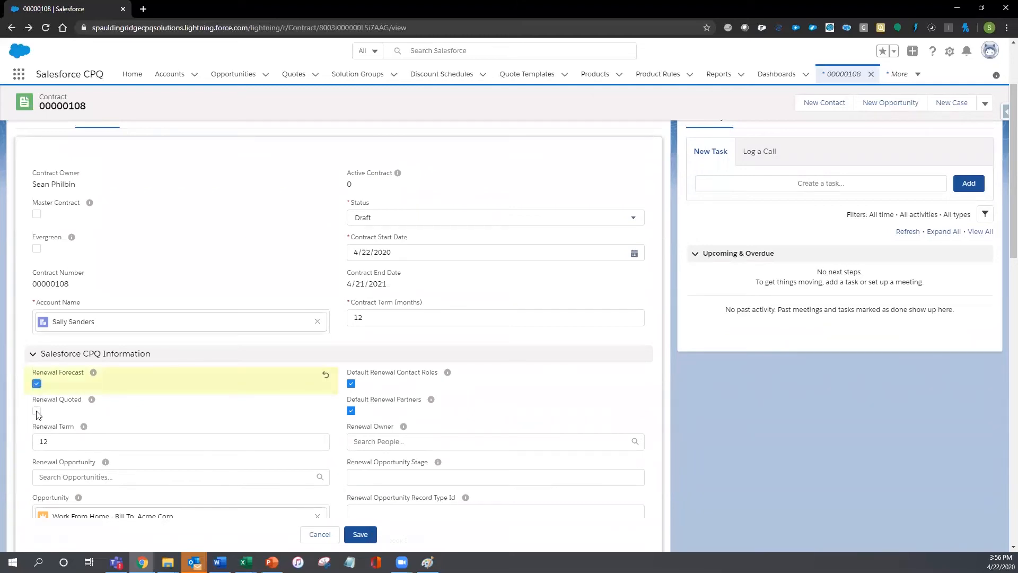
pyautogui.click(36, 410)
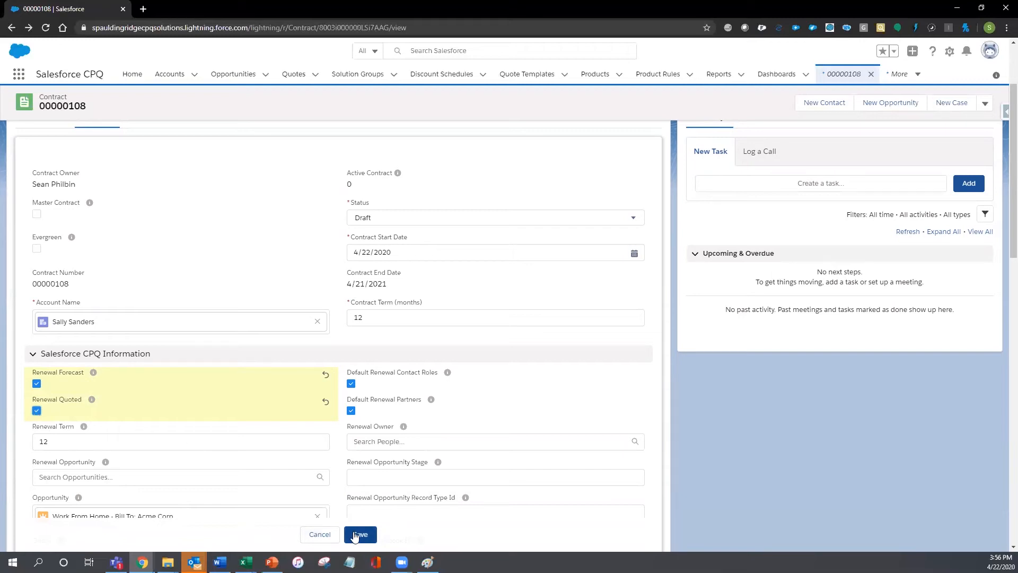
pyautogui.moveTo(341, 496)
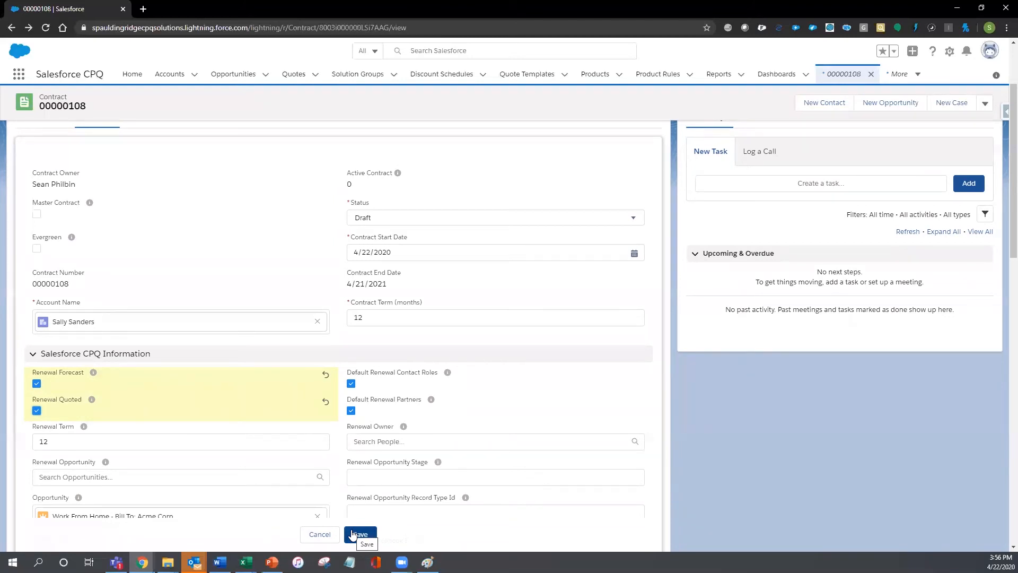
# Save contract 00000108 and confirm the Renewal Opportunity field is populated.
pyautogui.click(360, 534)
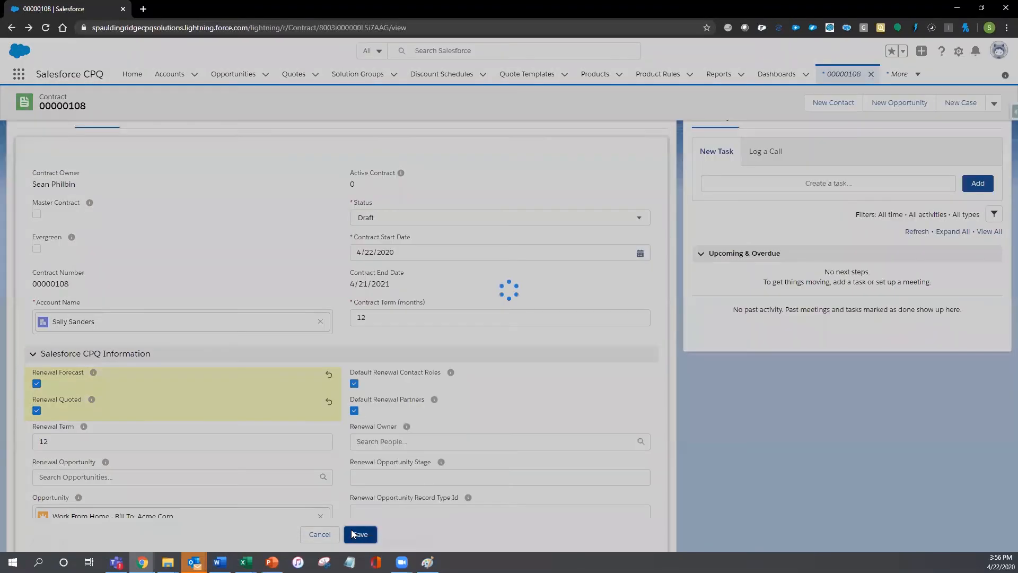
pyautogui.click(360, 534)
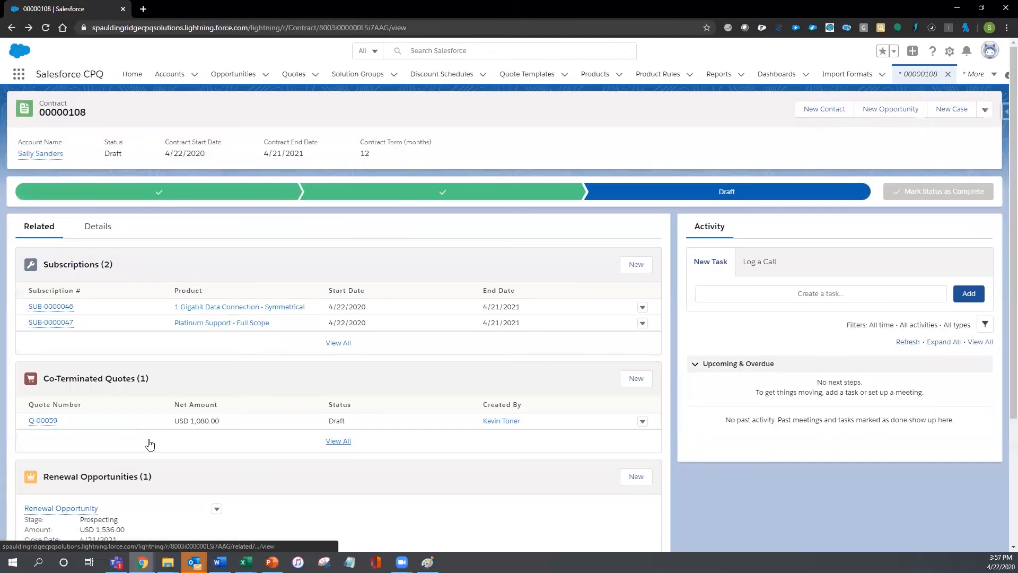
pyautogui.click(97, 226)
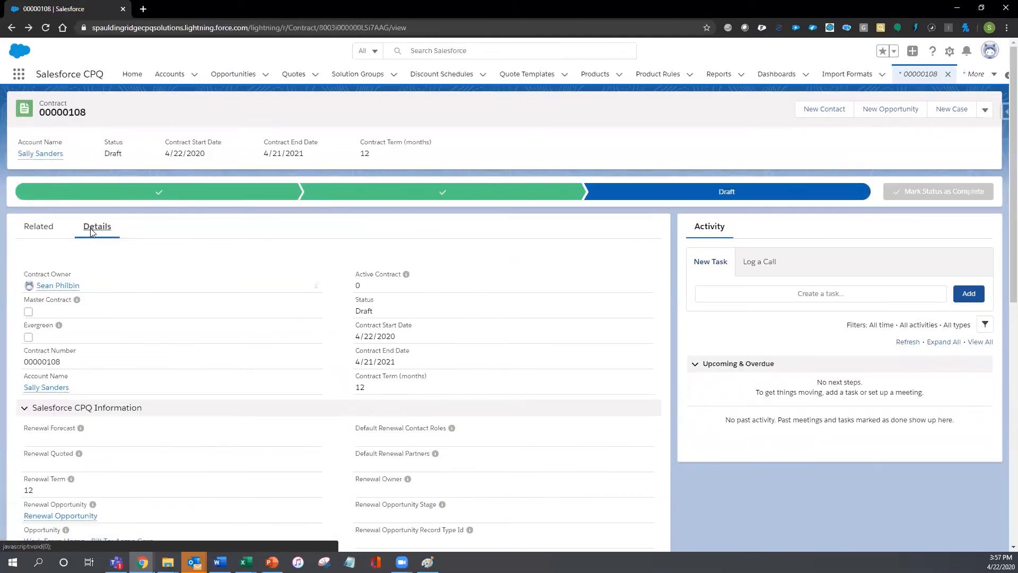
pyautogui.scroll(-3)
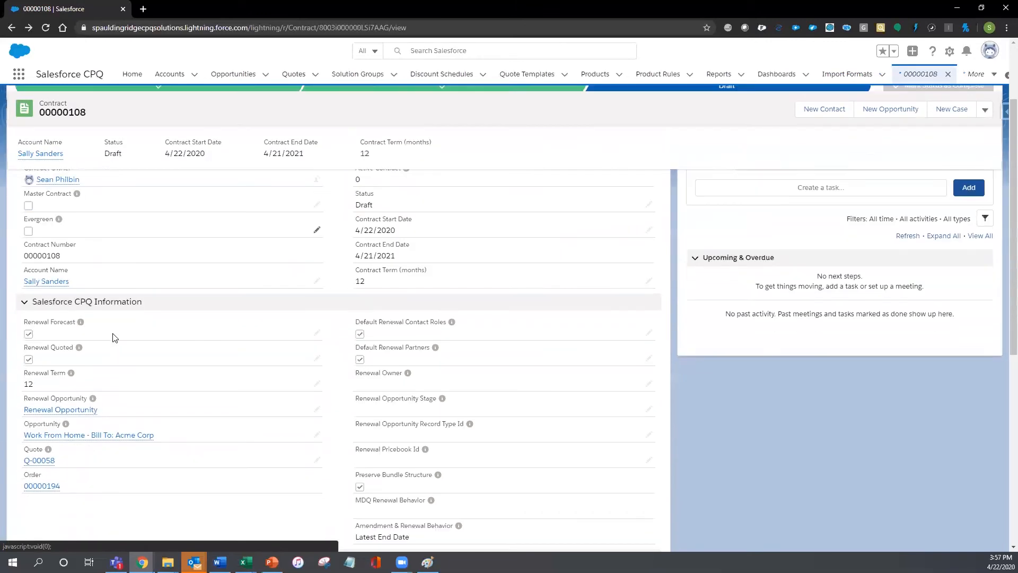
pyautogui.moveTo(60, 410)
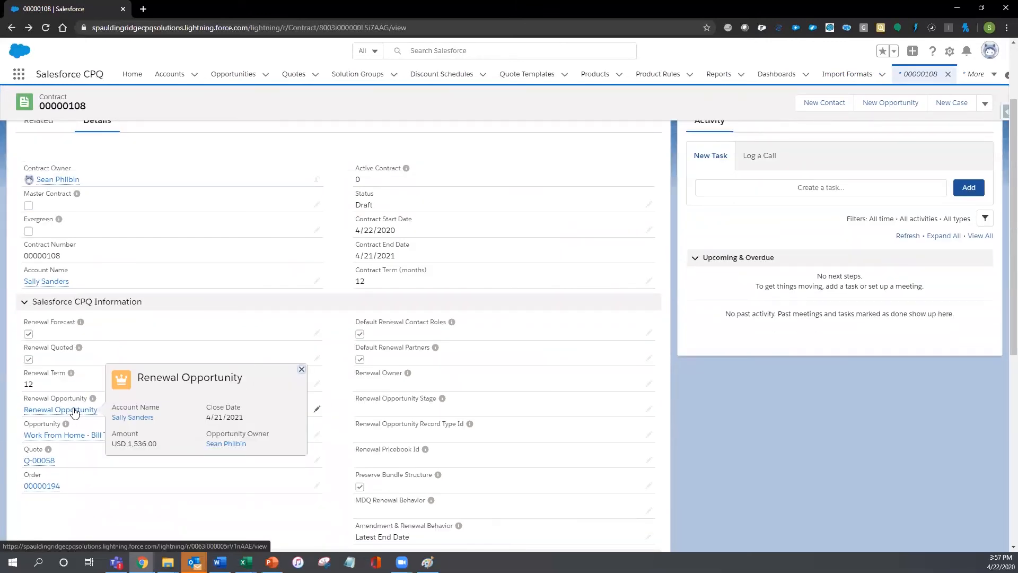
# From the Renewal Opportunity, view renewal quote Q-00060 and its two quote lines.
pyautogui.click(59, 409)
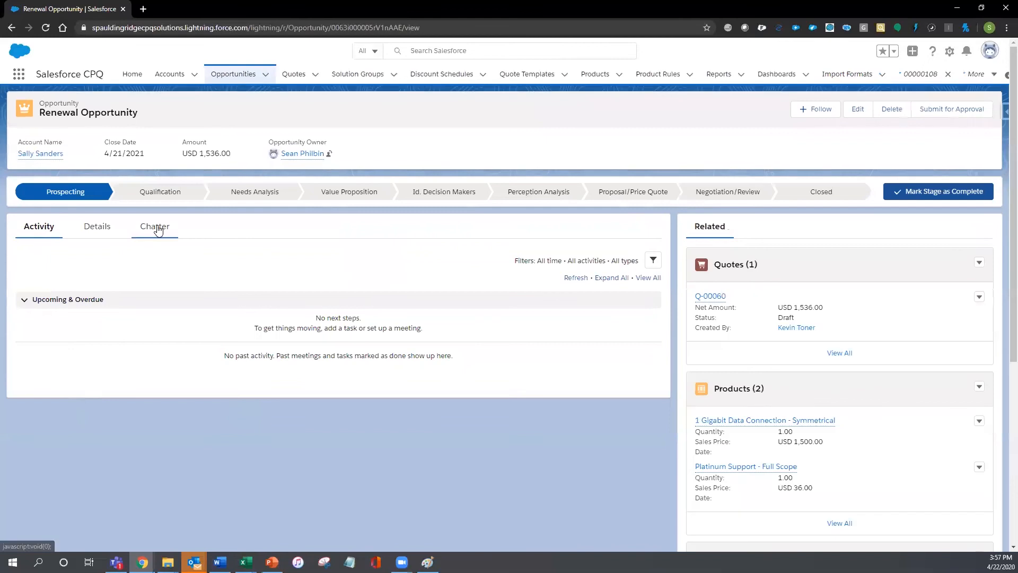
pyautogui.moveTo(692, 274)
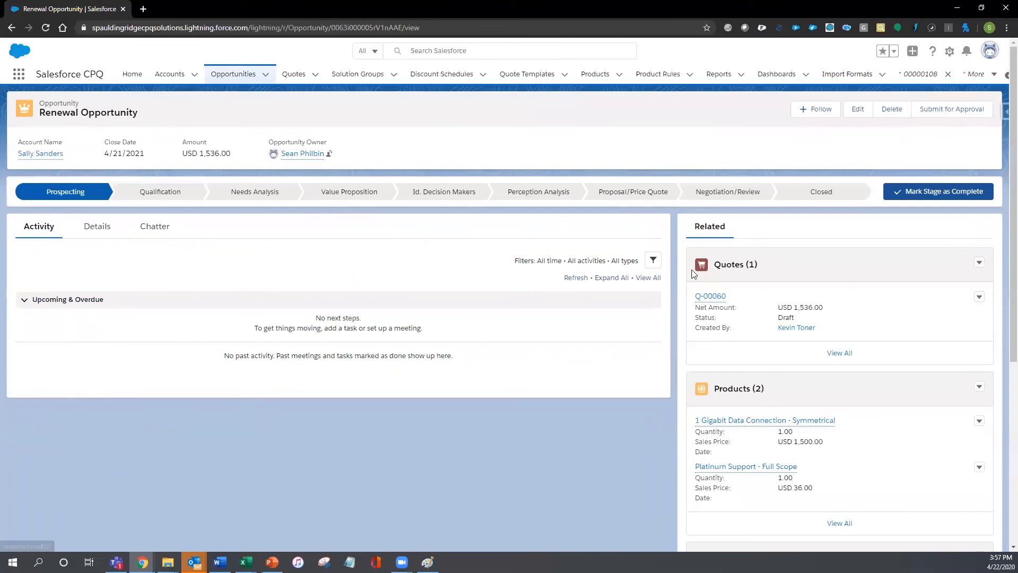
pyautogui.click(710, 296)
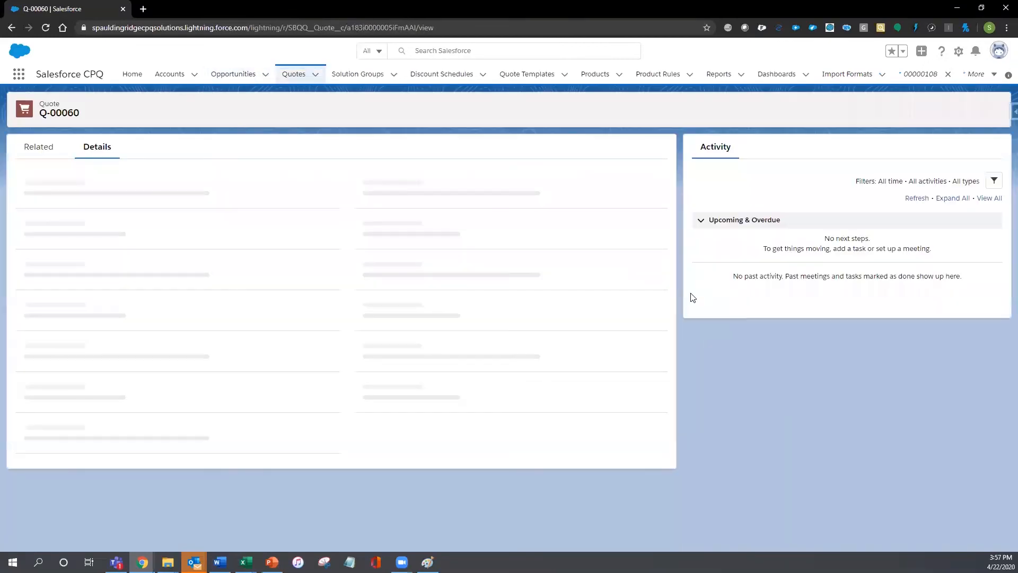
pyautogui.click(38, 146)
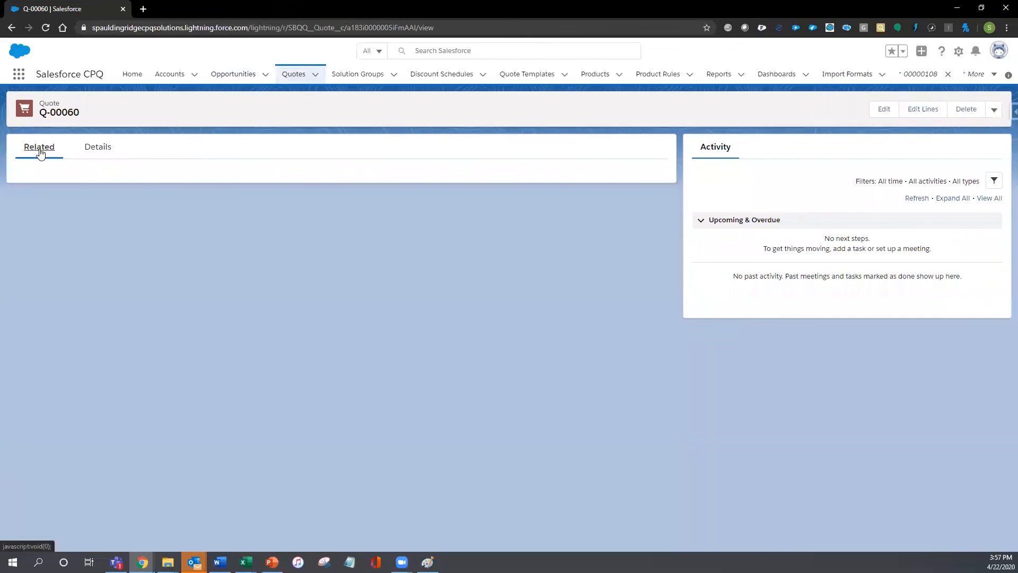
pyautogui.click(39, 147)
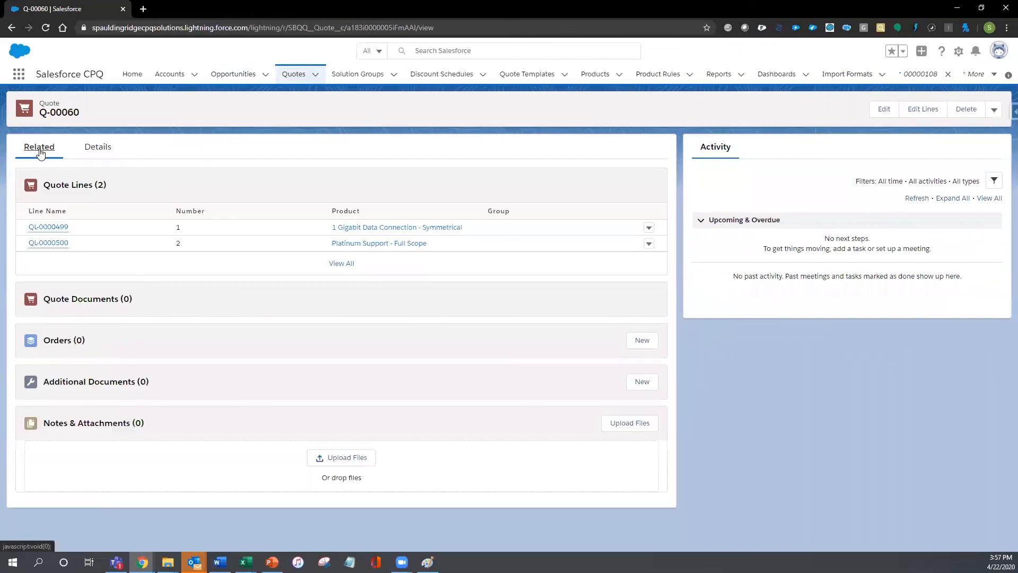